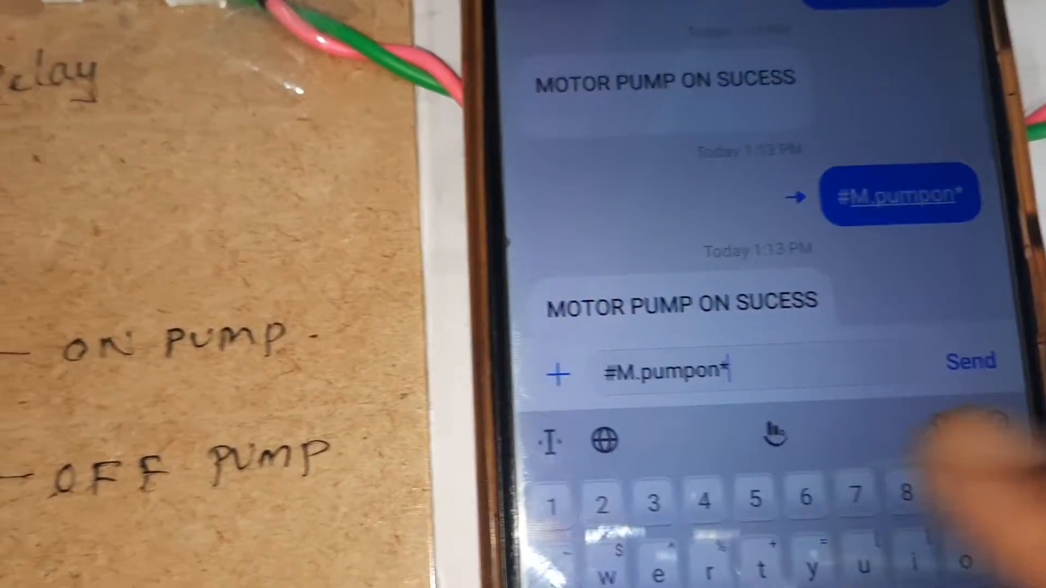
Step: Send the #M.pumpon* message and receive the 'MOTOR PUMP ON SUCESS' reply
left_click(971, 362)
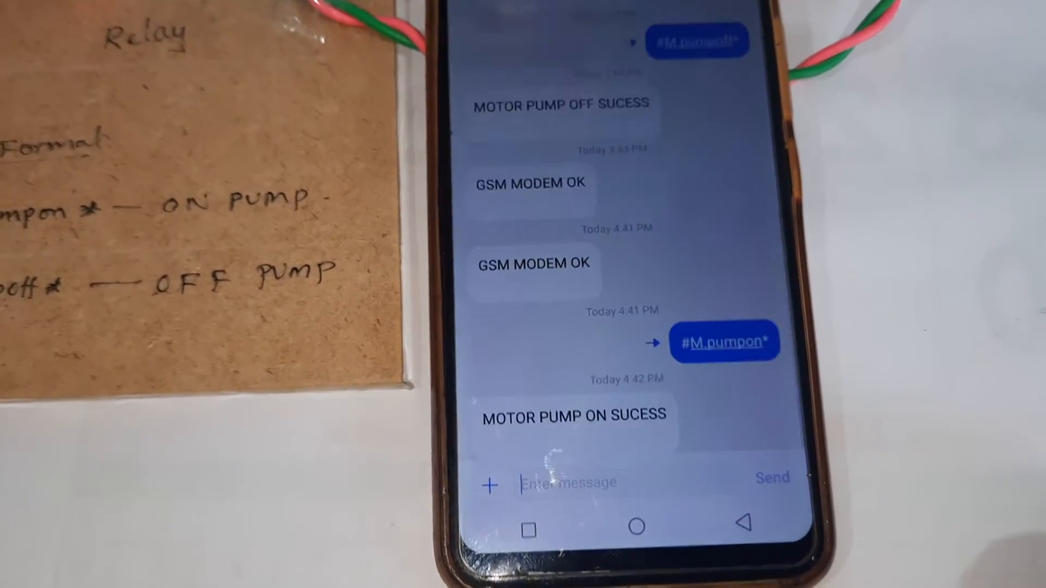